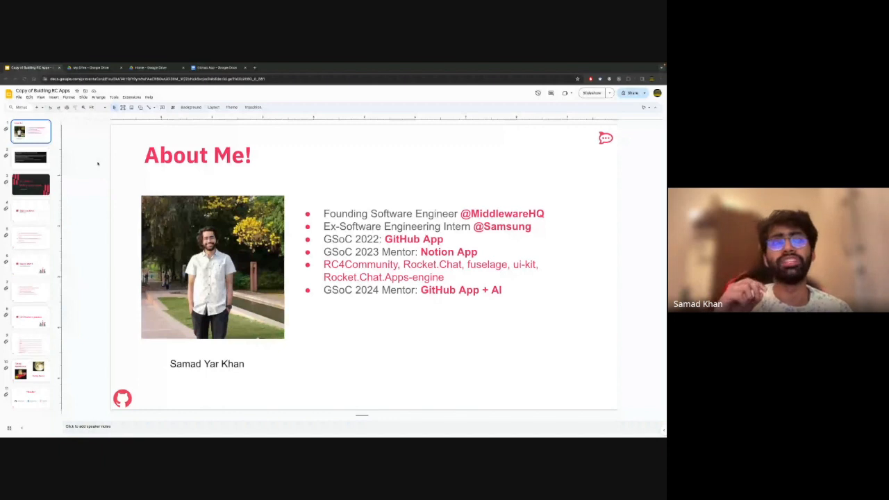
Step: Show the second slide describing the GitHub App 2024 AI PR summarizer project
left_click(30, 158)
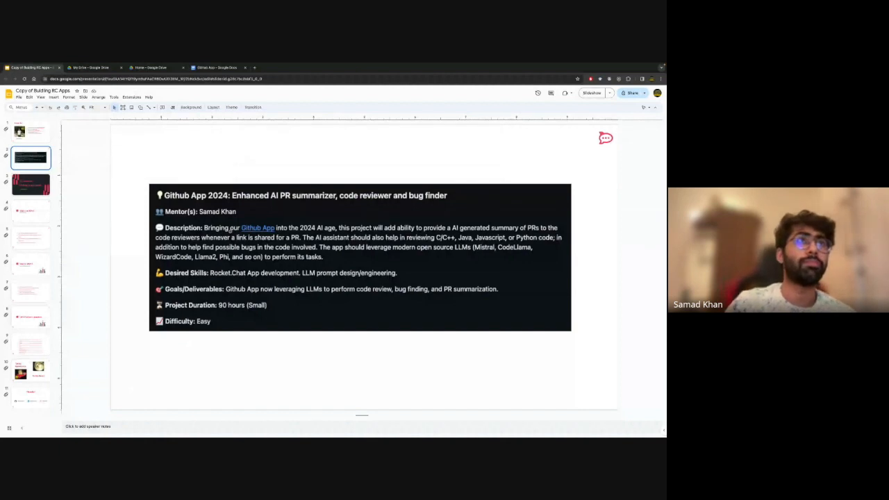
left_click(30, 184)
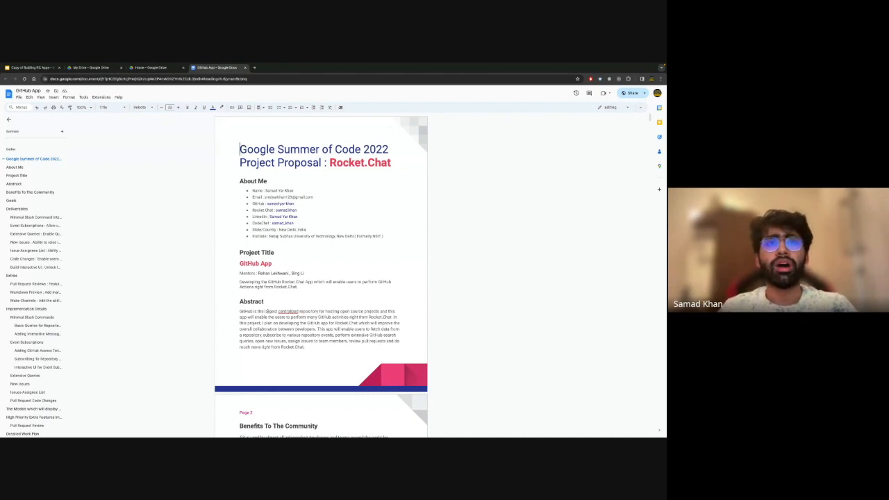
Step: Scroll past the title page and abstract to the Benefits To The Community section on page 2
scroll("down", 3)
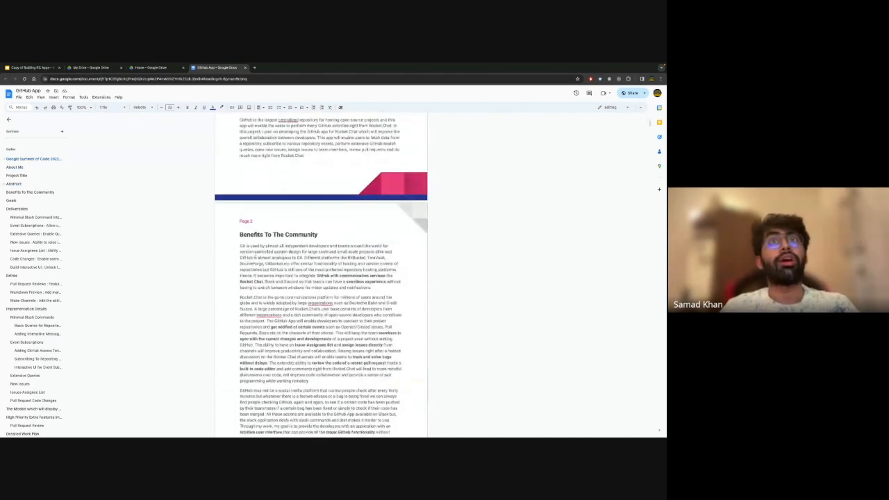
scroll("down", 3)
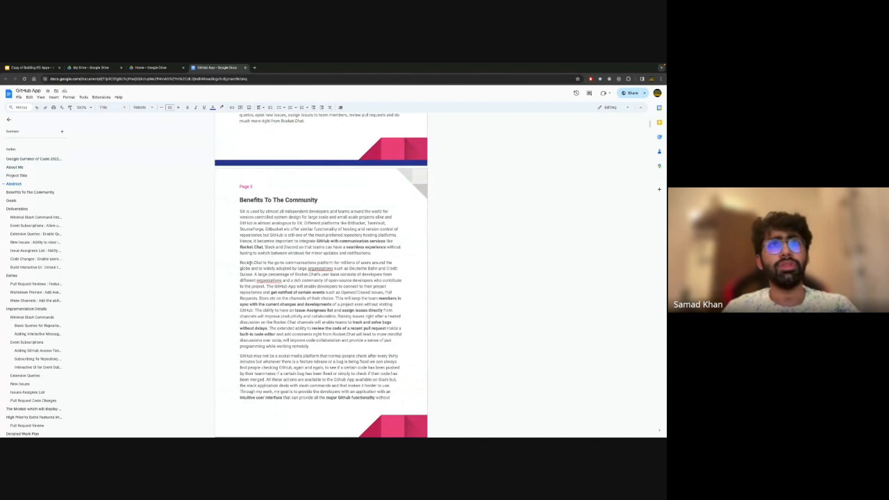
Step: Scroll down to the Deliverables section with the Extras section on the following page
scroll("down", 3)
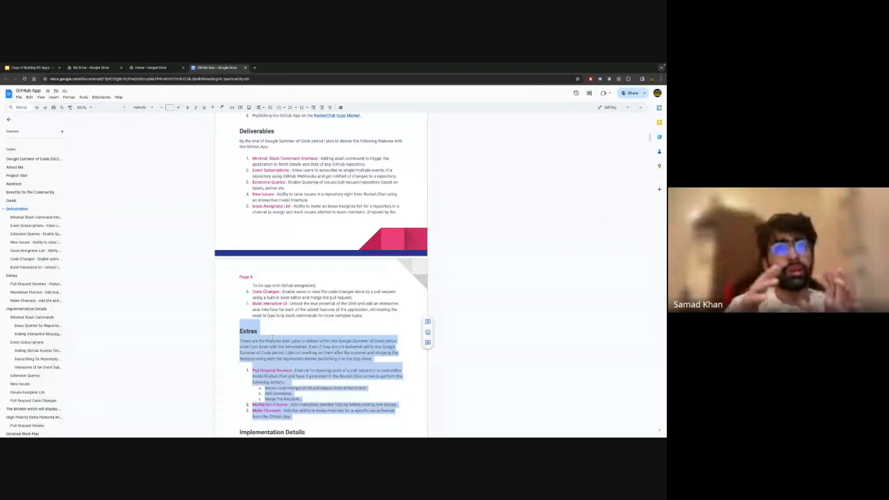
Step: Scroll to Implementation Details showing Minimal Slash Commands and Basic Queries for Repository Data
scroll("down", 3)
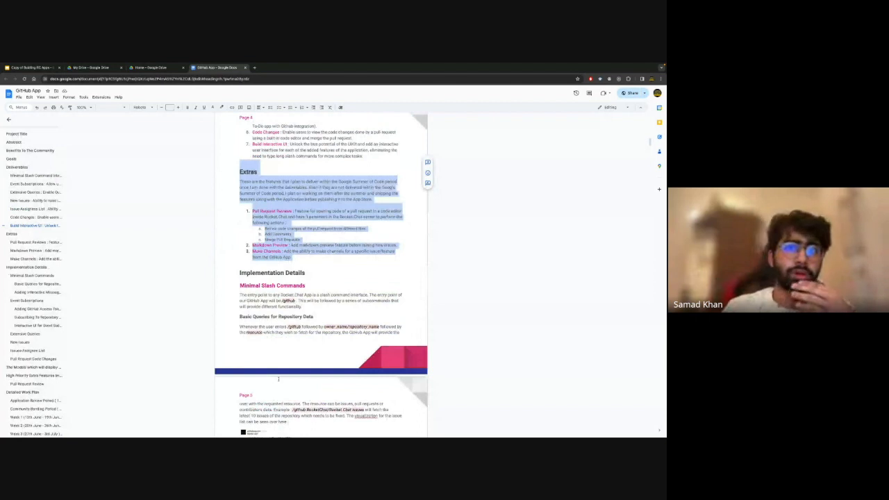
scroll("down", 3)
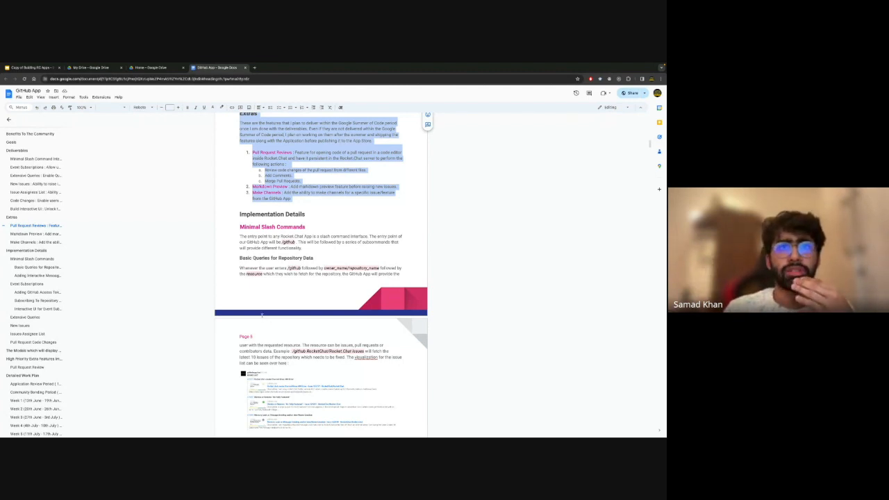
Step: Scroll past the code listings to page 9 with the pull requests and contributors command outputs
scroll("down", 3)
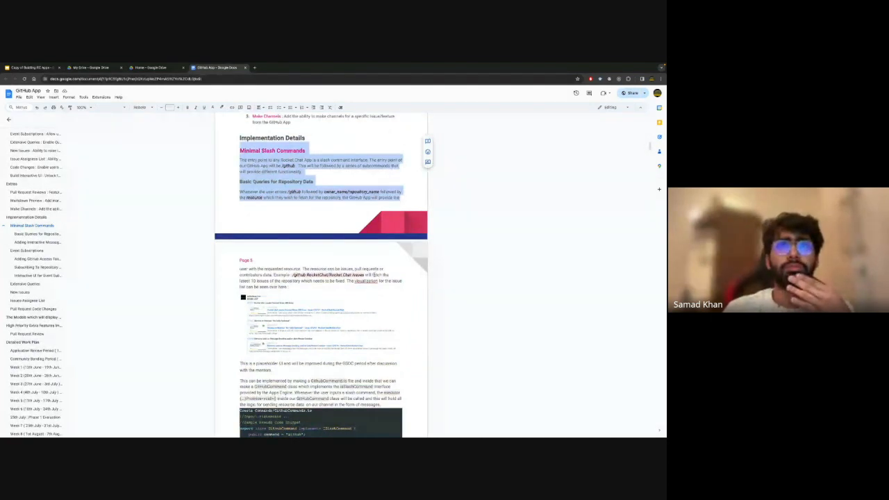
scroll("down", 3)
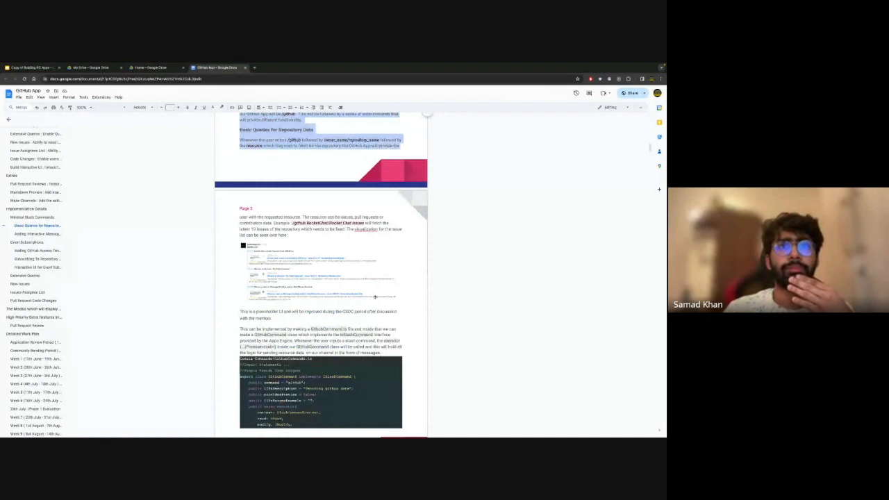
scroll("down", 3)
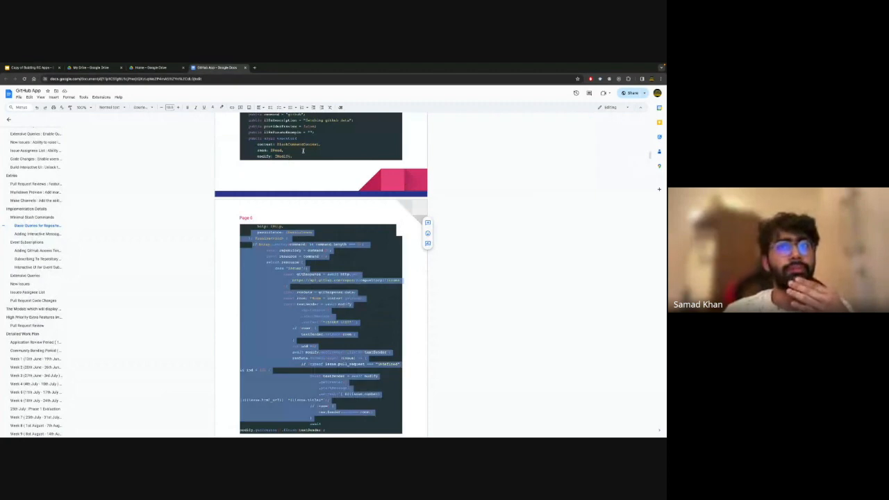
scroll("down", 3)
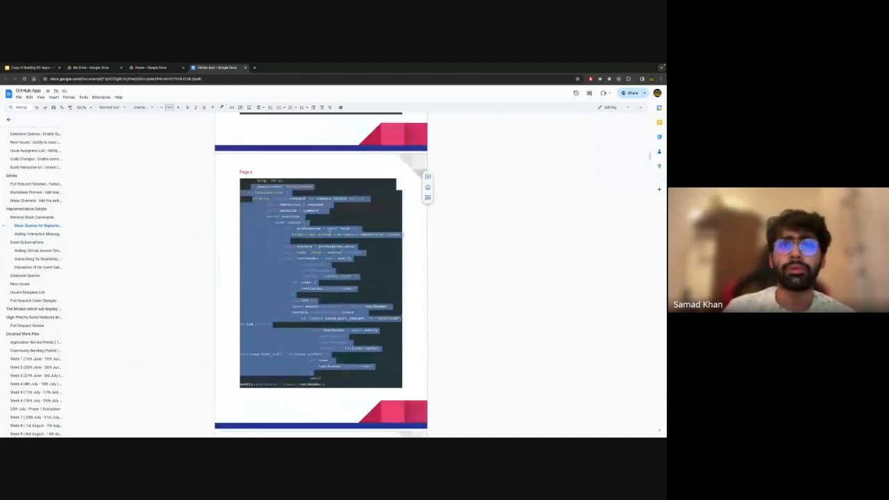
scroll("down", 3)
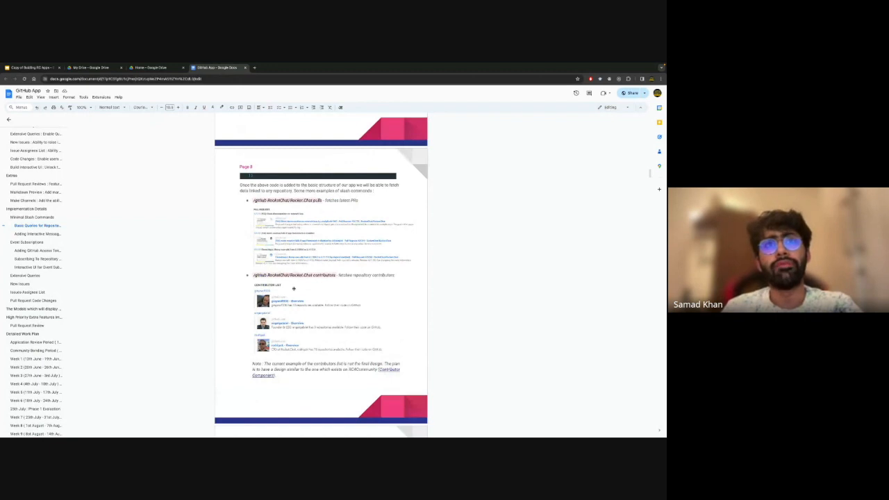
Step: Scroll past the contributors page to the interactive message with buttons code listing
scroll("down", 3)
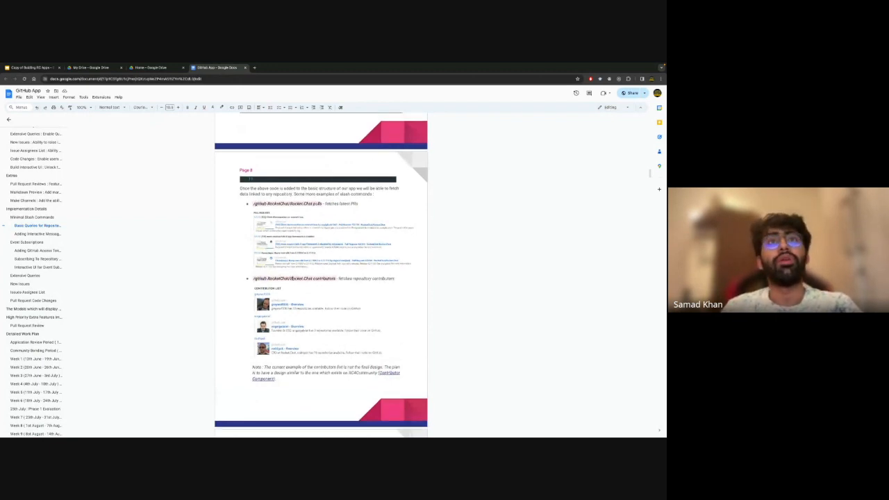
scroll("down", 3)
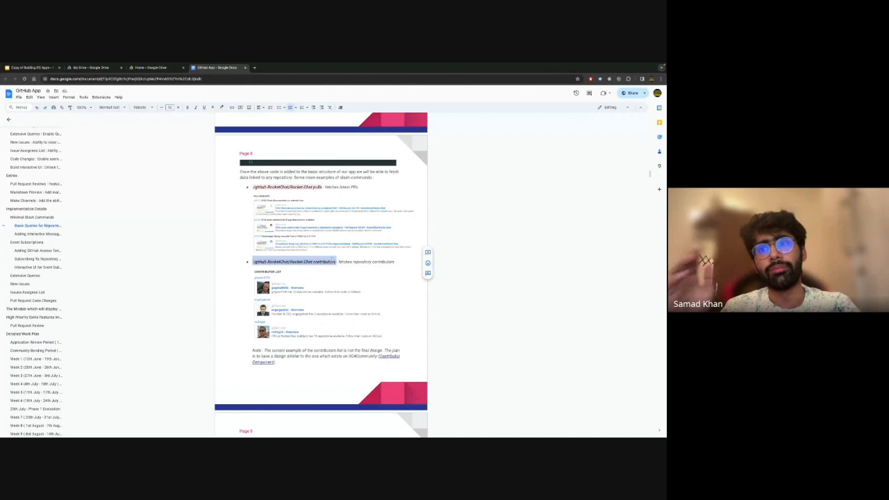
scroll("down", 3)
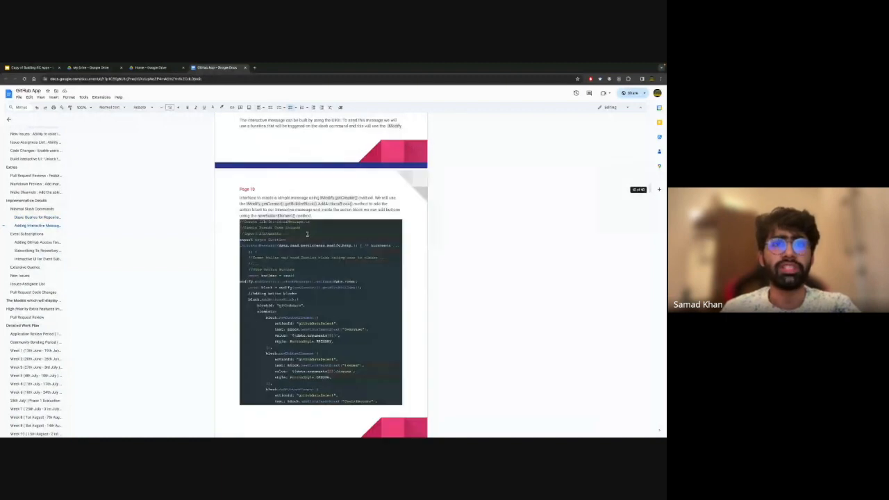
Step: Scroll past Subscribing To Repository Events to page 17 listing webhook event types and their interaction
scroll("down", 3)
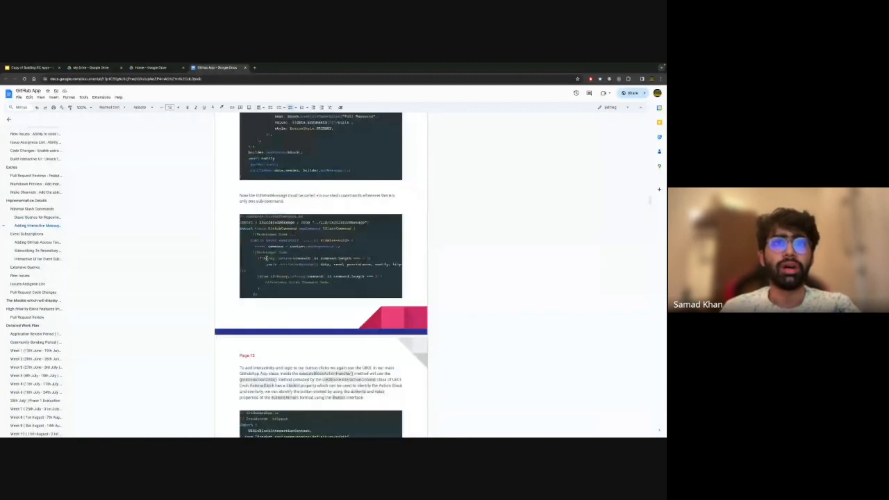
scroll("down", 3)
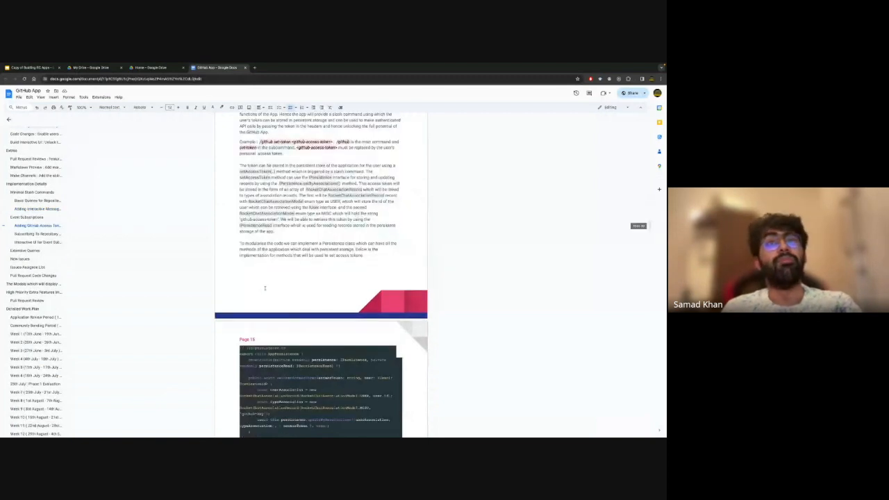
scroll("down", 3)
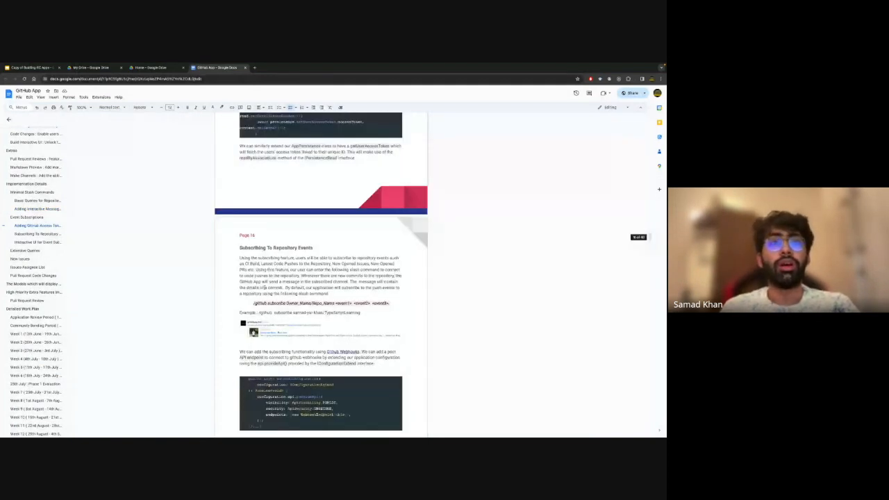
scroll("down", 3)
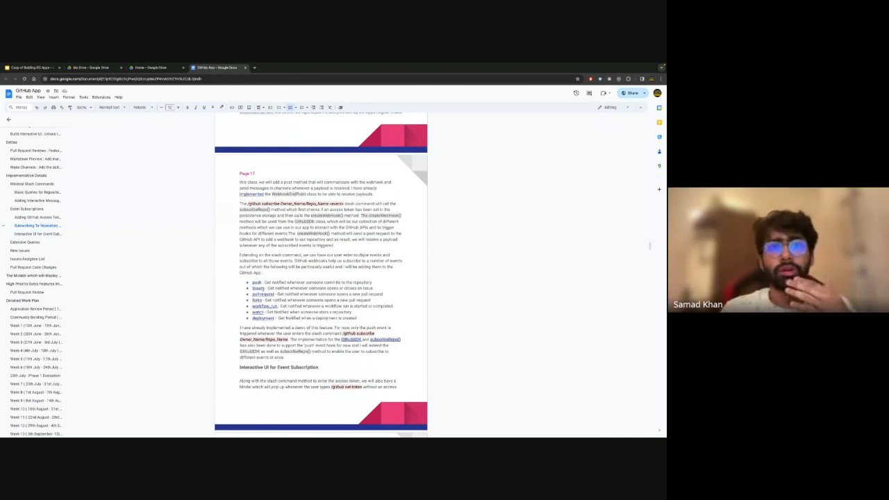
Step: Scroll past High Priority Extra Features to the Detailed Work Plan's Application Review and Community Bonding periods
scroll("down", 3)
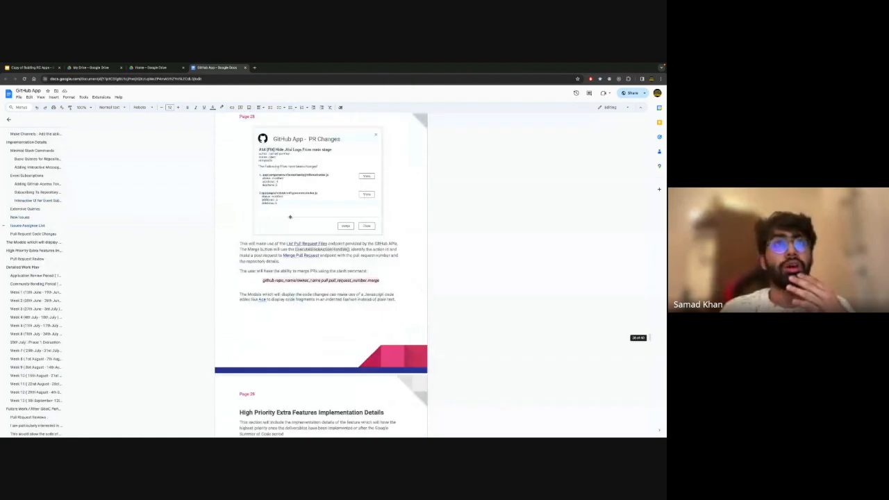
scroll("down", 3)
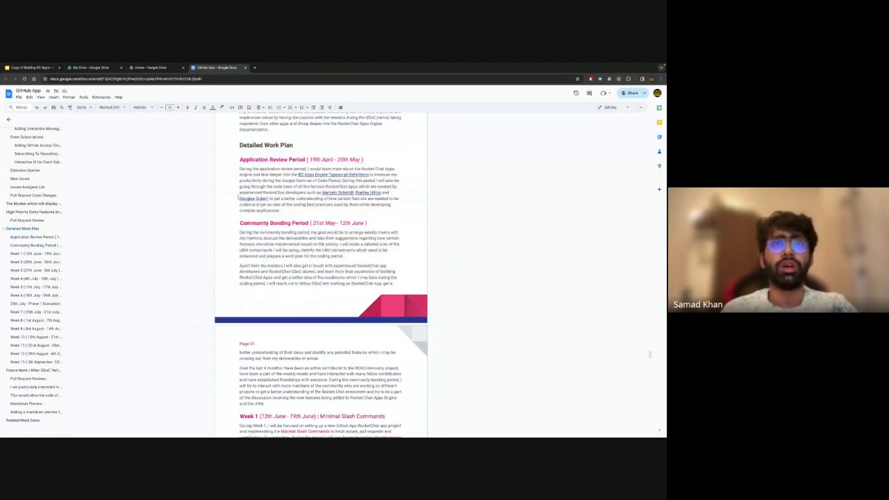
Step: Scroll through the weekly work plan past the Phase 1 Evaluation to Weeks 8 and 9
scroll("down", 3)
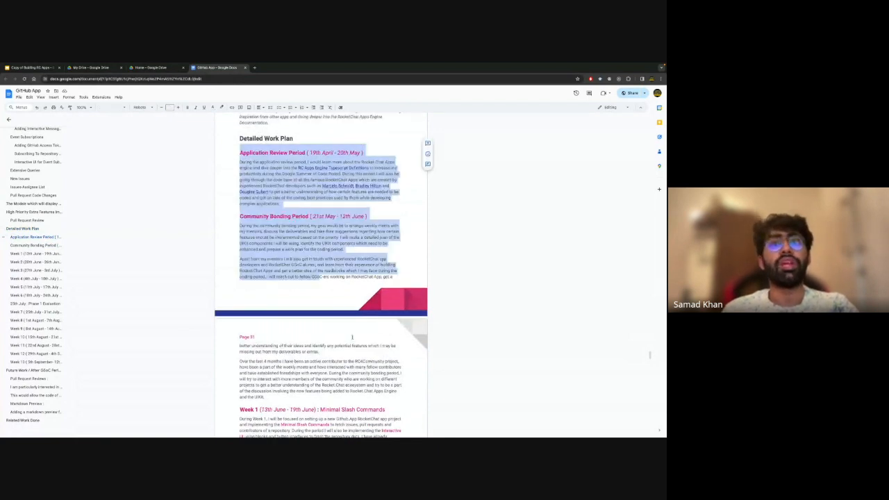
scroll("down", 3)
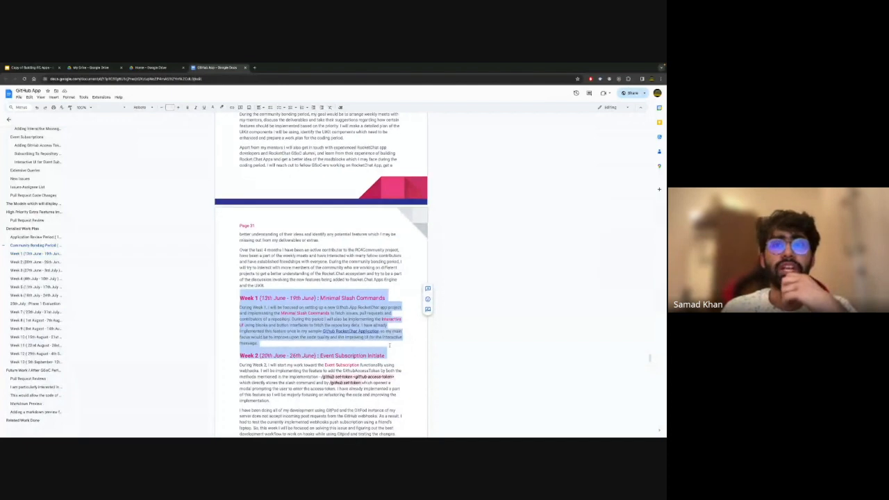
scroll("down", 3)
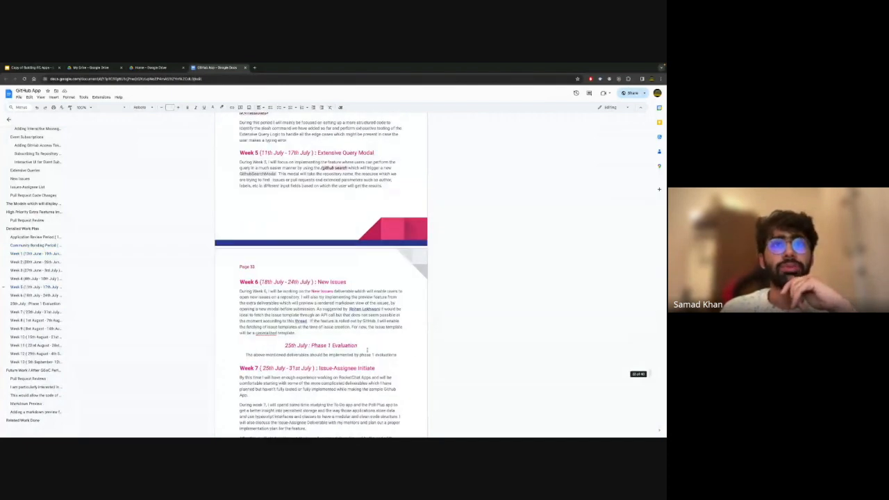
scroll("down", 3)
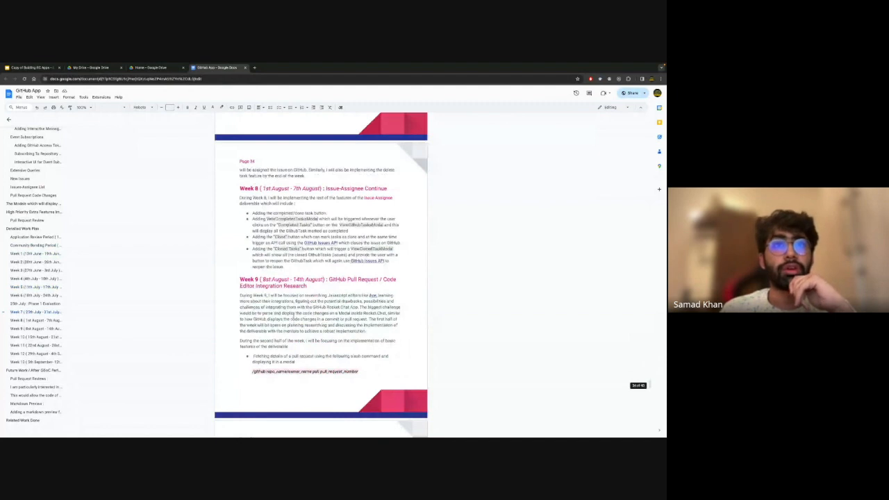
Step: Scroll past the remaining weeks to Week 13 Final Documentation and the Future Work / After GSoC Period heading
scroll("down", 3)
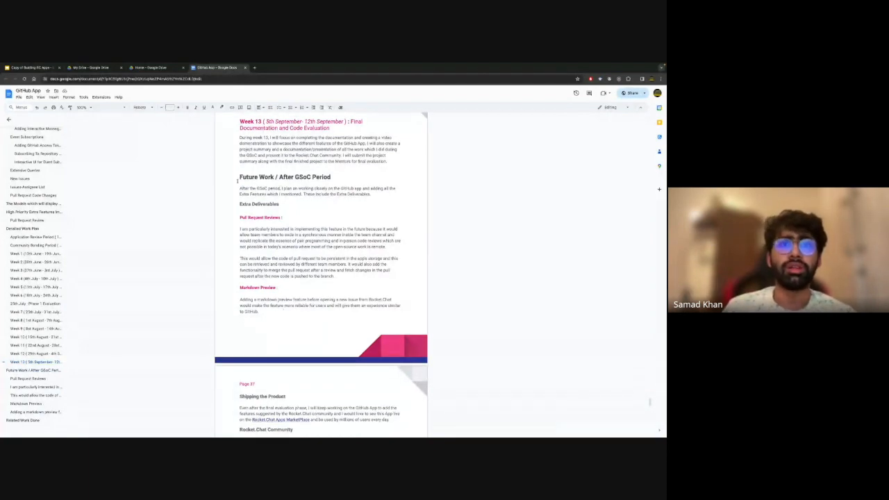
Step: Scroll down through Future Work until the Relevant Experiences contribution counts are in view
scroll("down", 3)
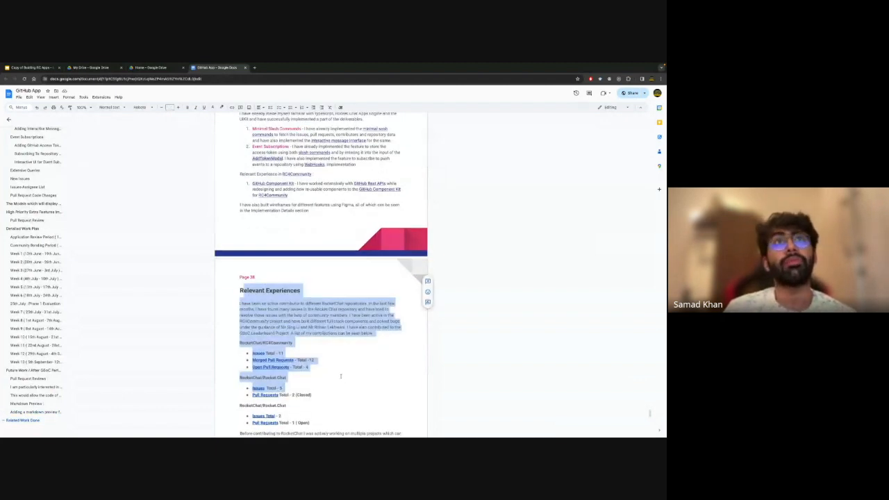
Step: Scroll past the contribution statistics to page 20's 'Why Should I Be Chosen for this project?' heading
scroll("down", 3)
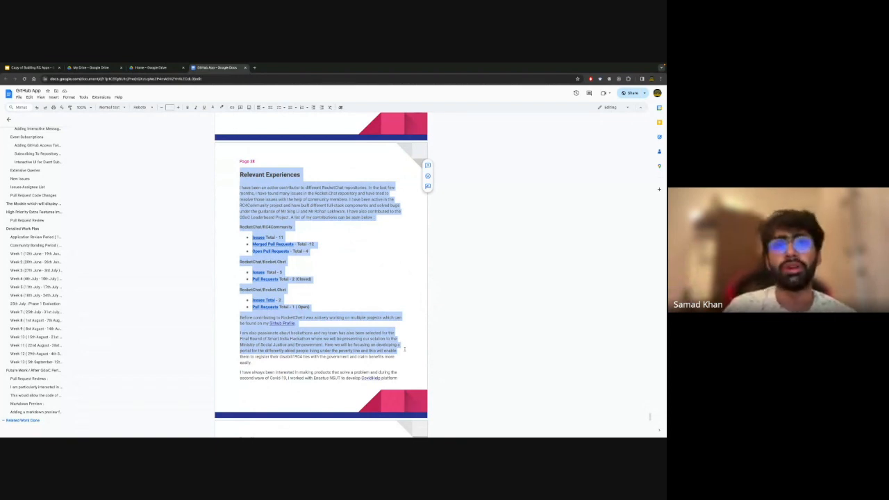
scroll("down", 3)
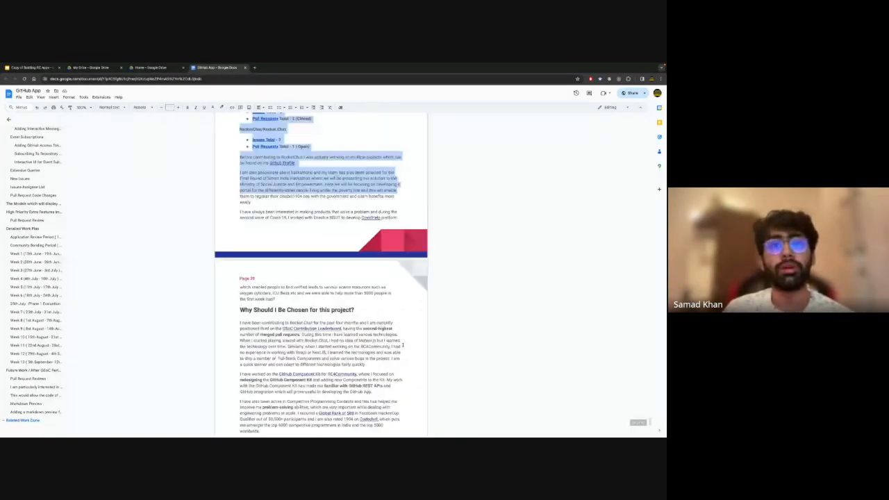
Step: Scroll through the why-choose-me text to page 21's Time Availability and Summer Jobs part
scroll("down", 3)
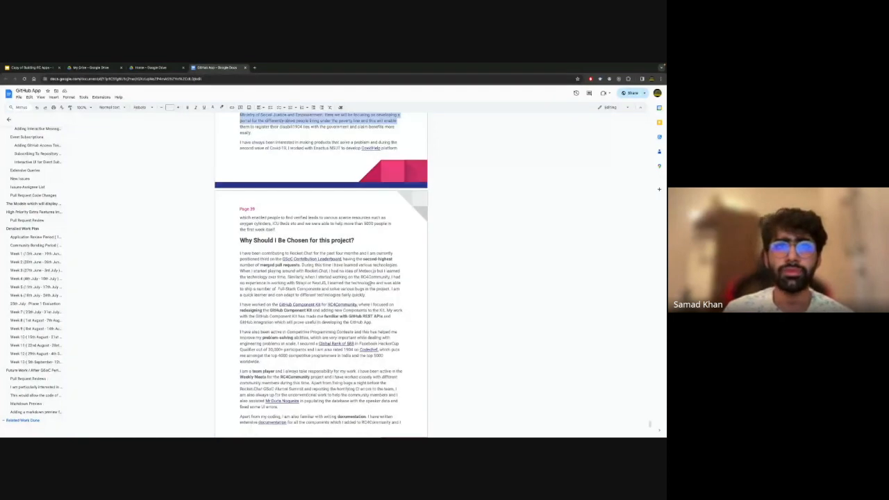
scroll("down", 3)
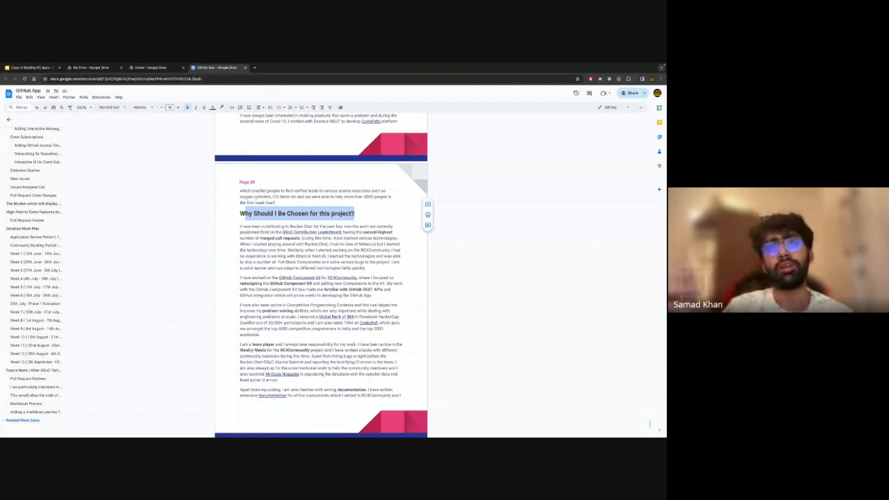
scroll("down", 3)
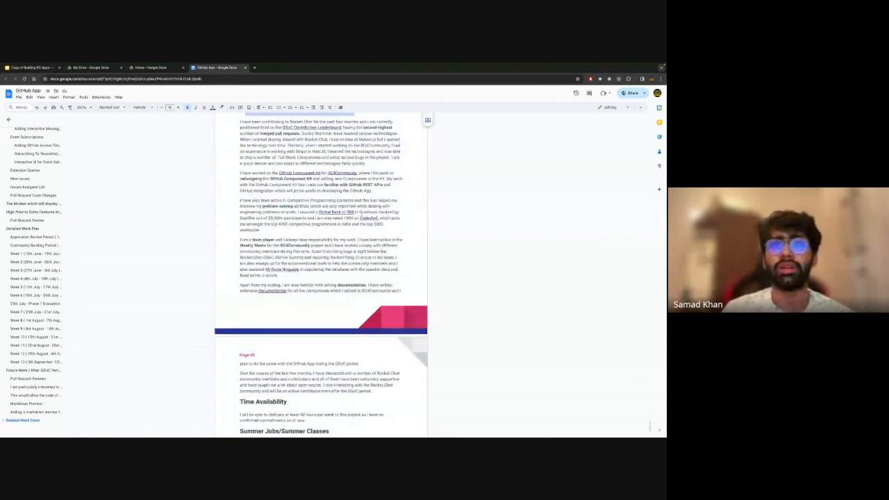